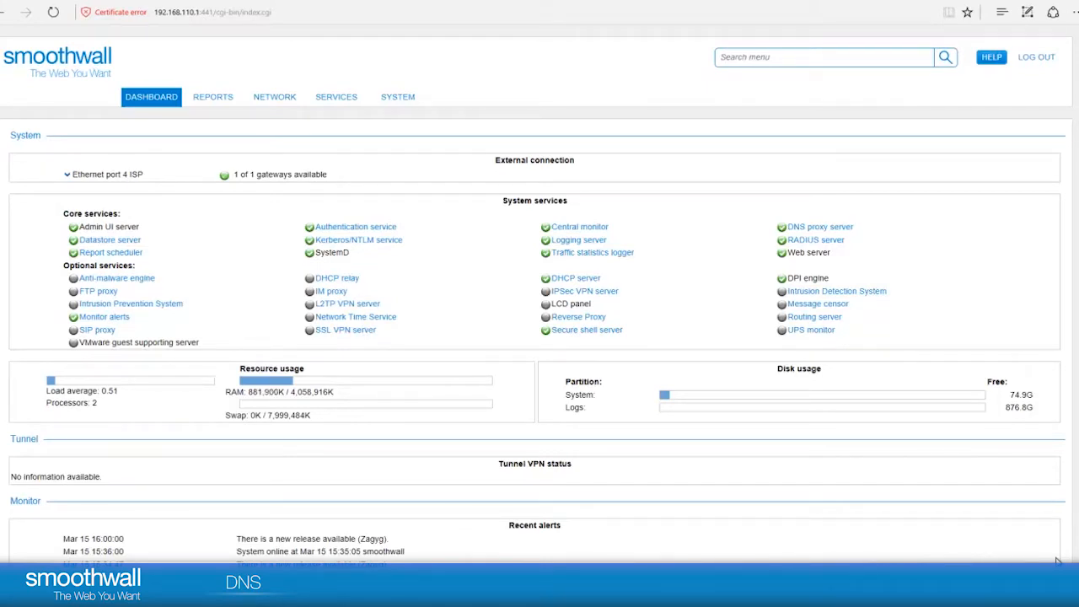
{"action": "mouse_move", "coordinate": [713, 396]}
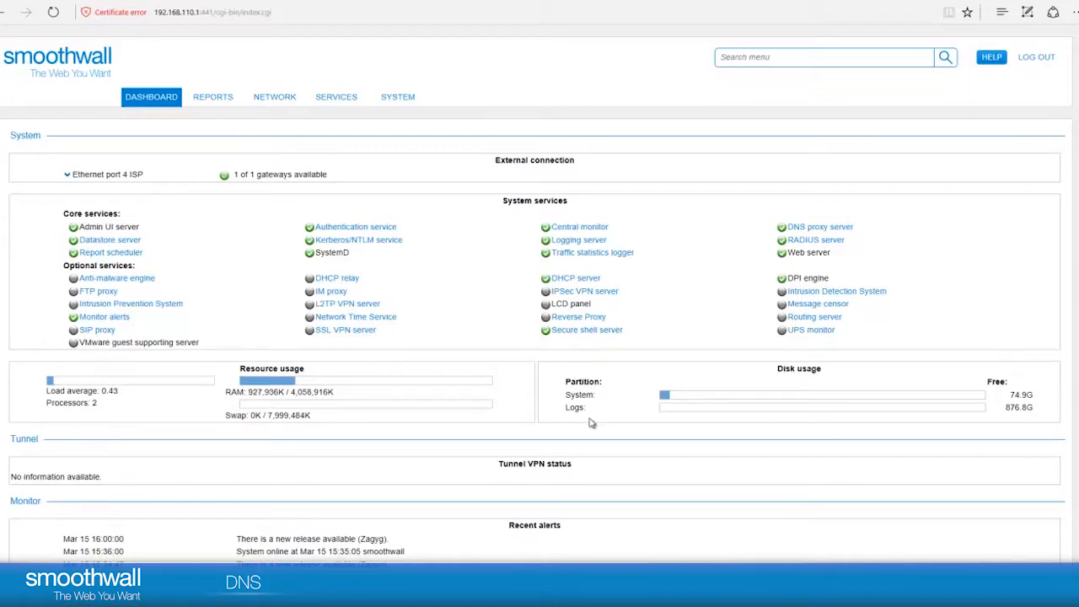
{"action": "mouse_move", "coordinate": [614, 404]}
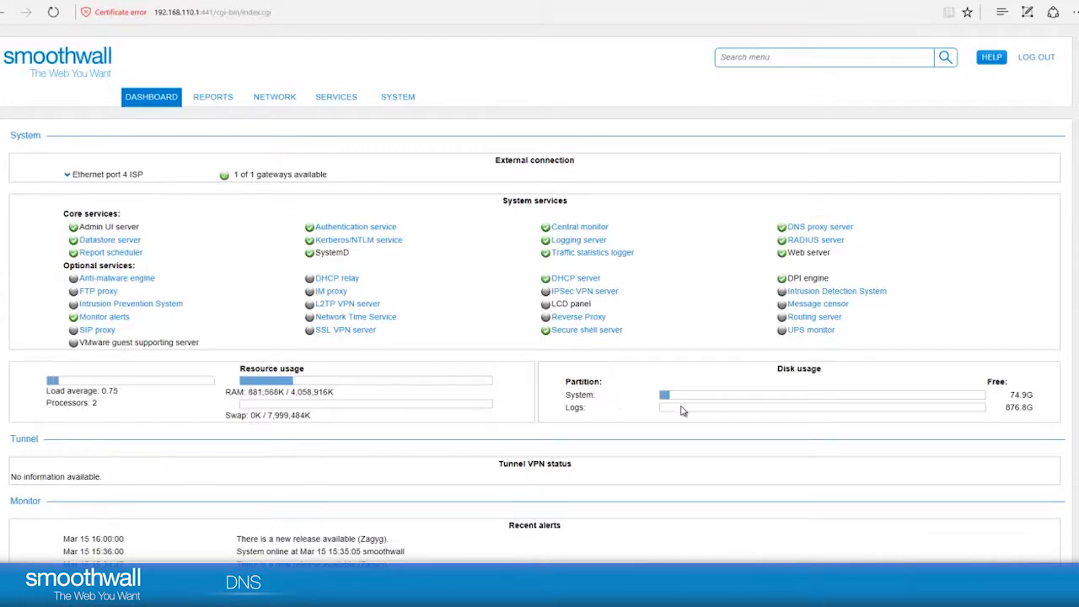
{"action": "mouse_move", "coordinate": [266, 118]}
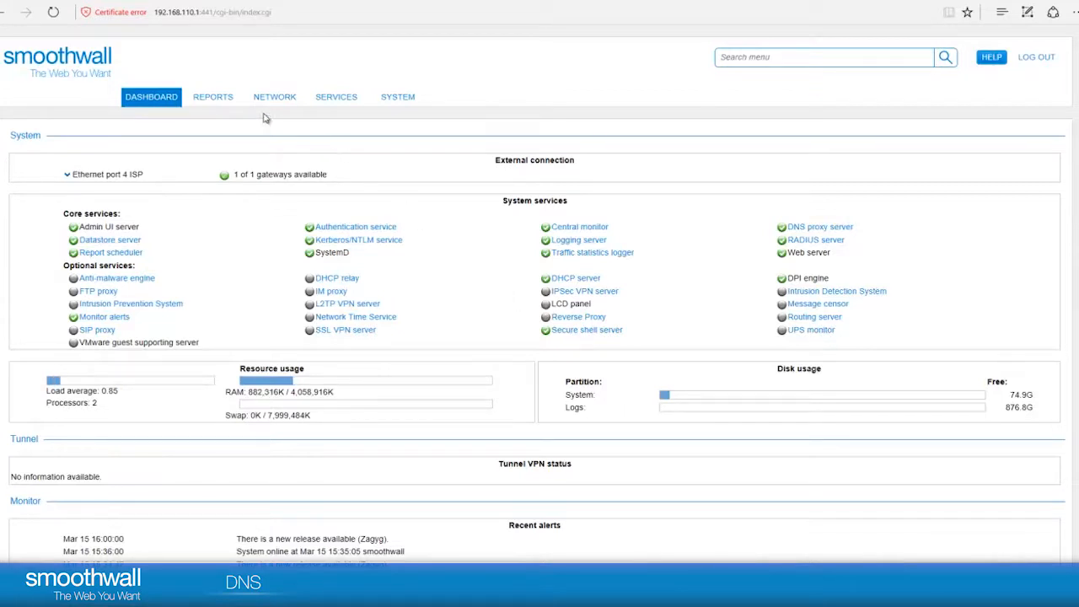
- Navigate from the Network menu to the DNS configuration page
{"action": "left_click", "coordinate": [273, 96]}
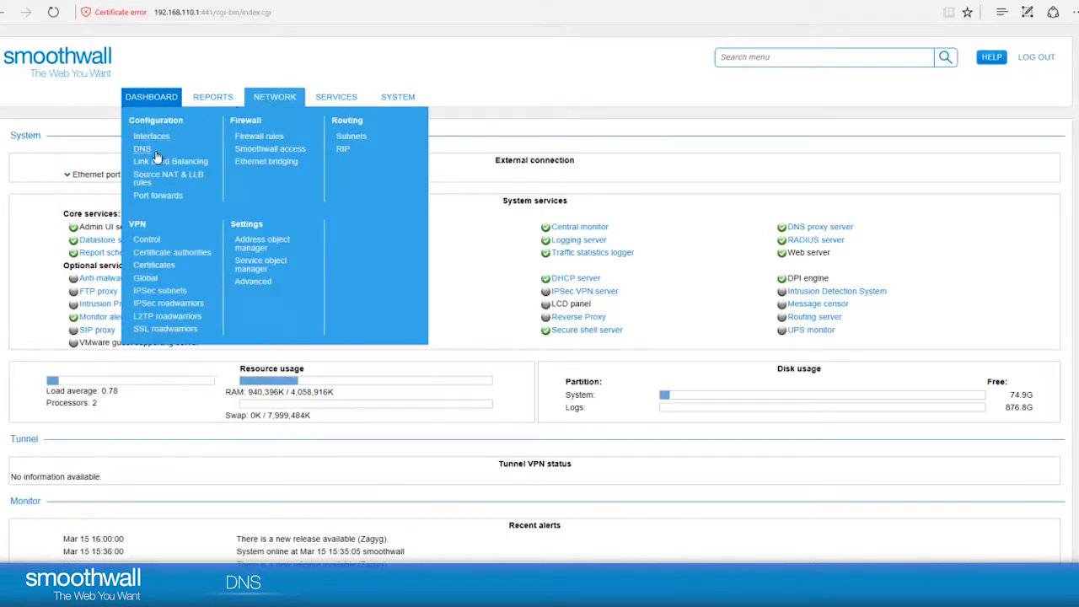
{"action": "left_click", "coordinate": [141, 148]}
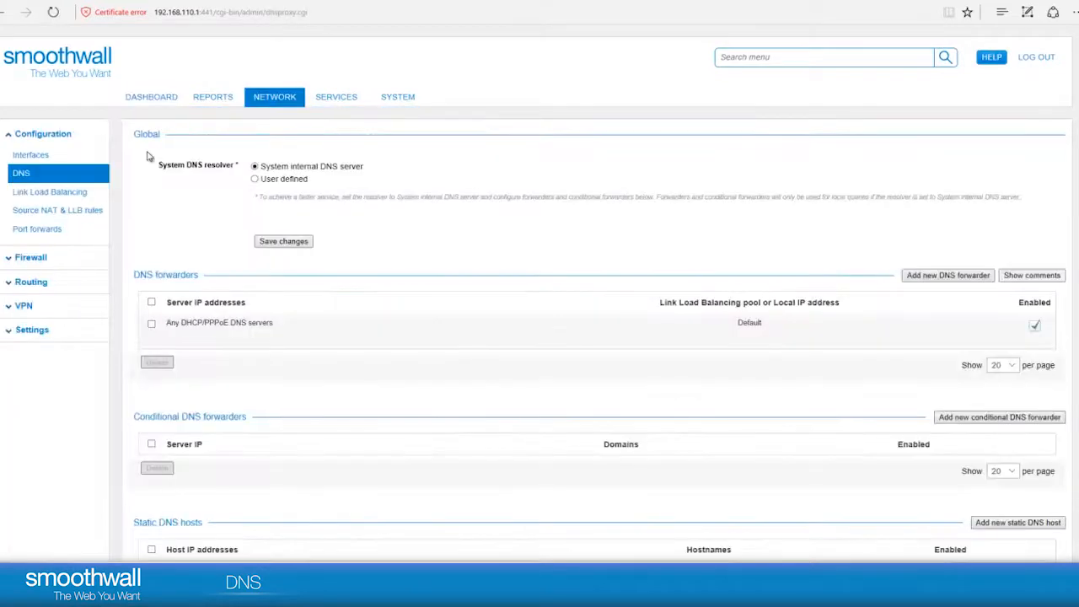
{"action": "mouse_move", "coordinate": [229, 155]}
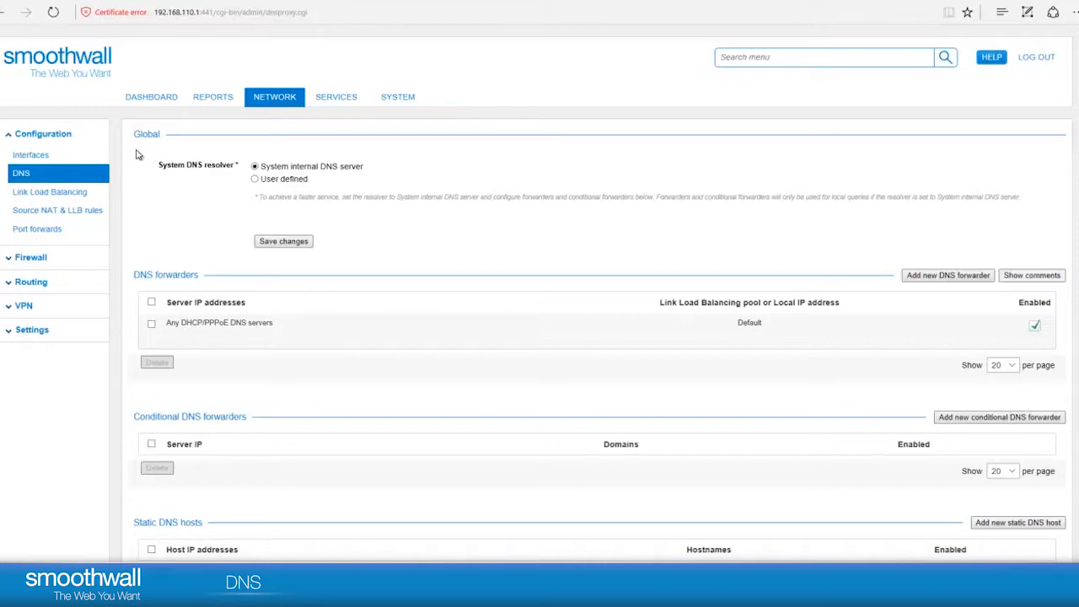
{"action": "mouse_move", "coordinate": [253, 186]}
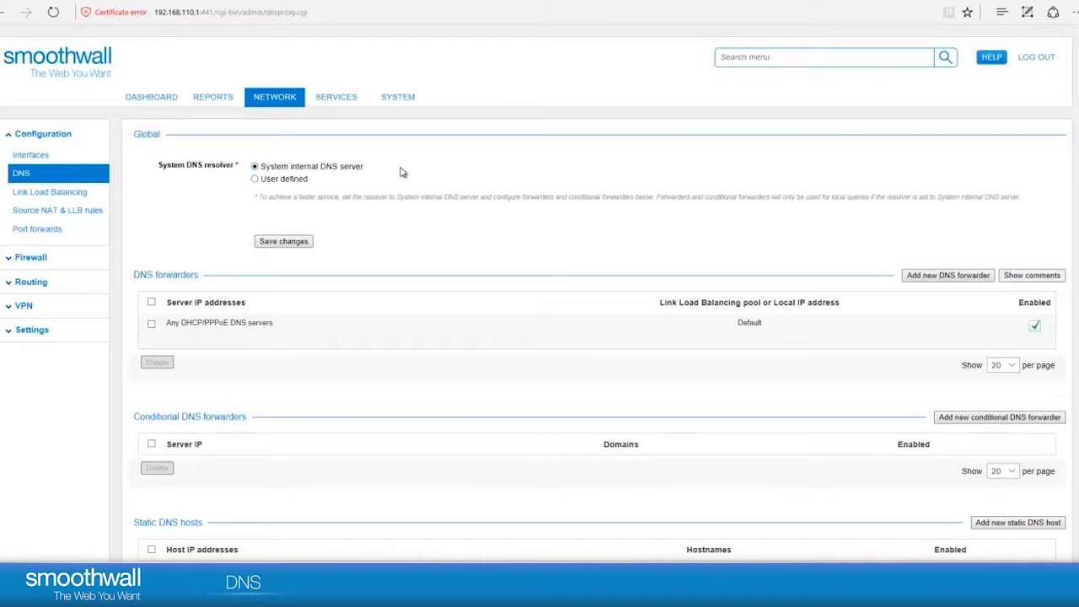
{"action": "mouse_move", "coordinate": [286, 149]}
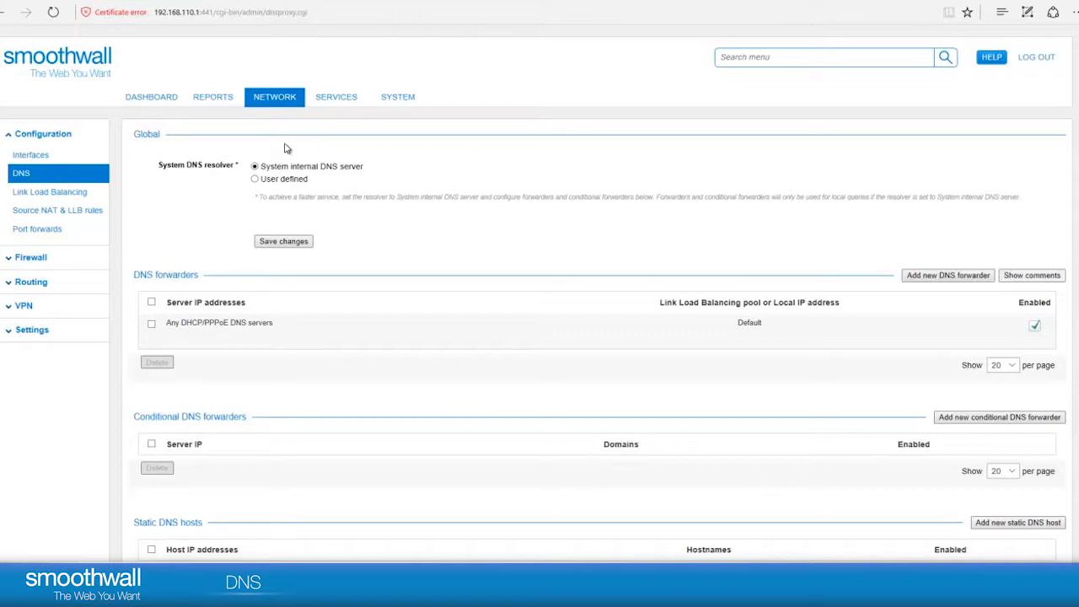
{"action": "mouse_move", "coordinate": [260, 195]}
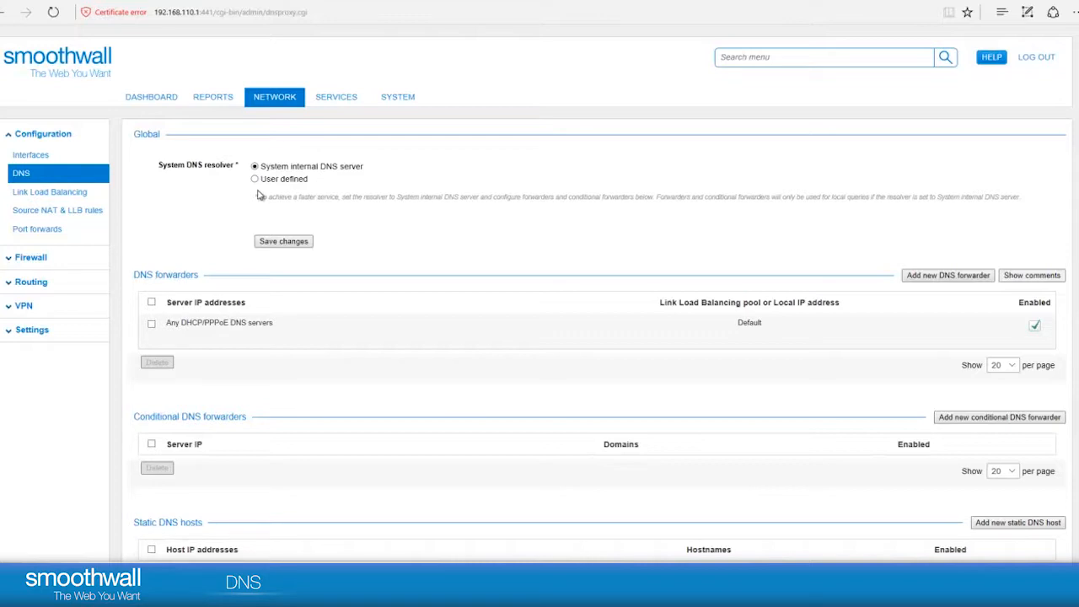
{"action": "left_click", "coordinate": [255, 178]}
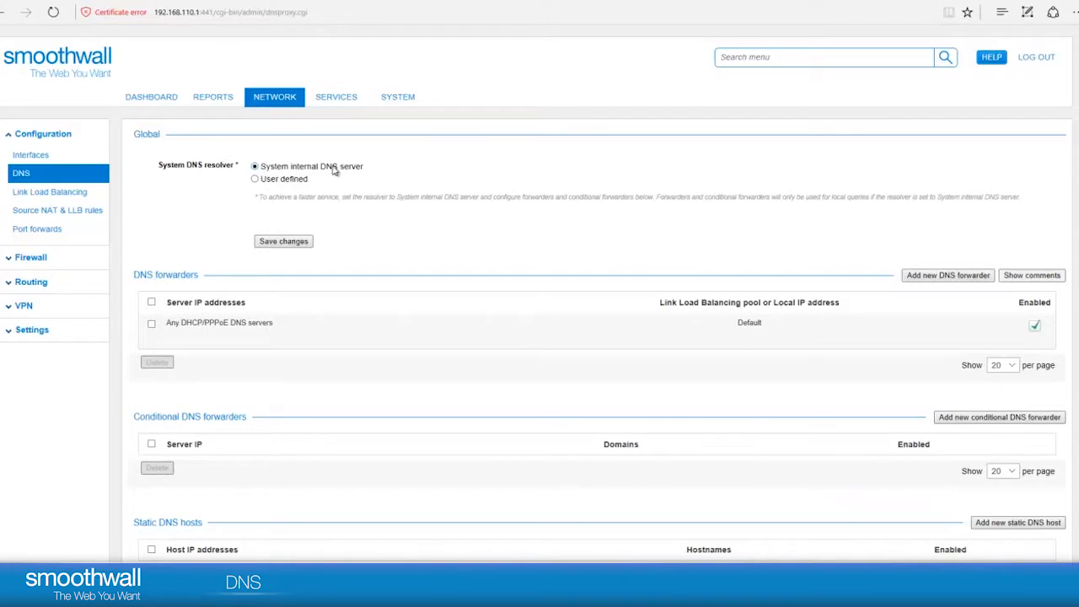
{"action": "mouse_move", "coordinate": [401, 258]}
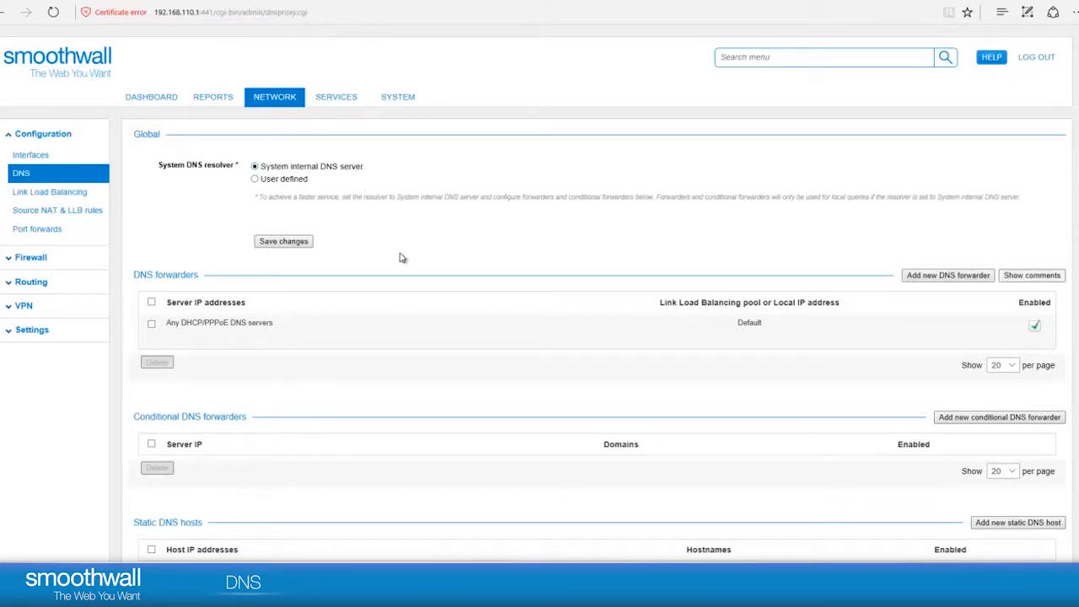
{"action": "mouse_move", "coordinate": [267, 167]}
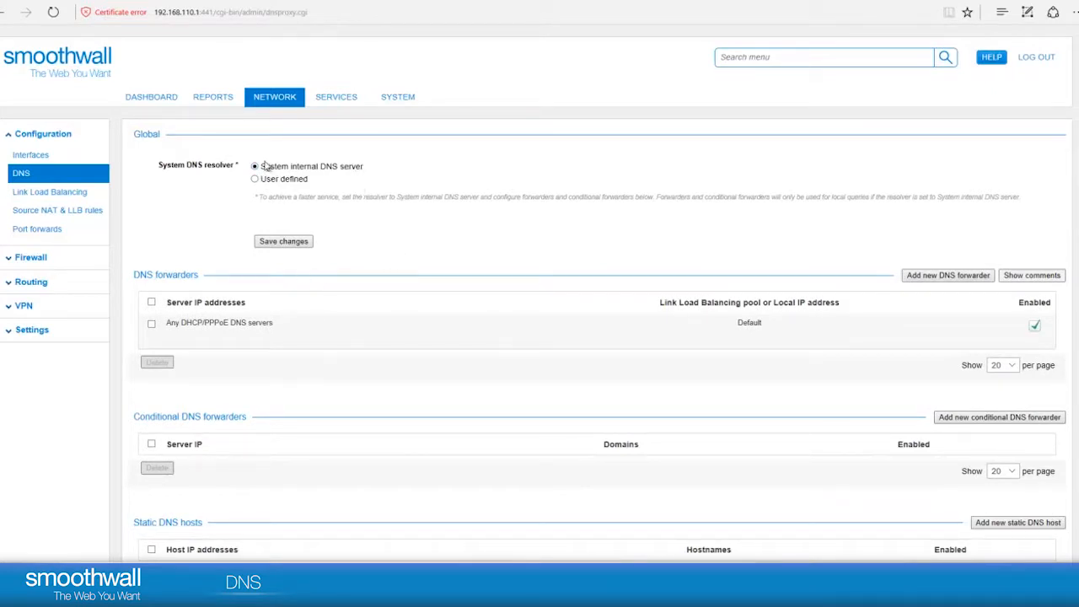
{"action": "mouse_move", "coordinate": [267, 151]}
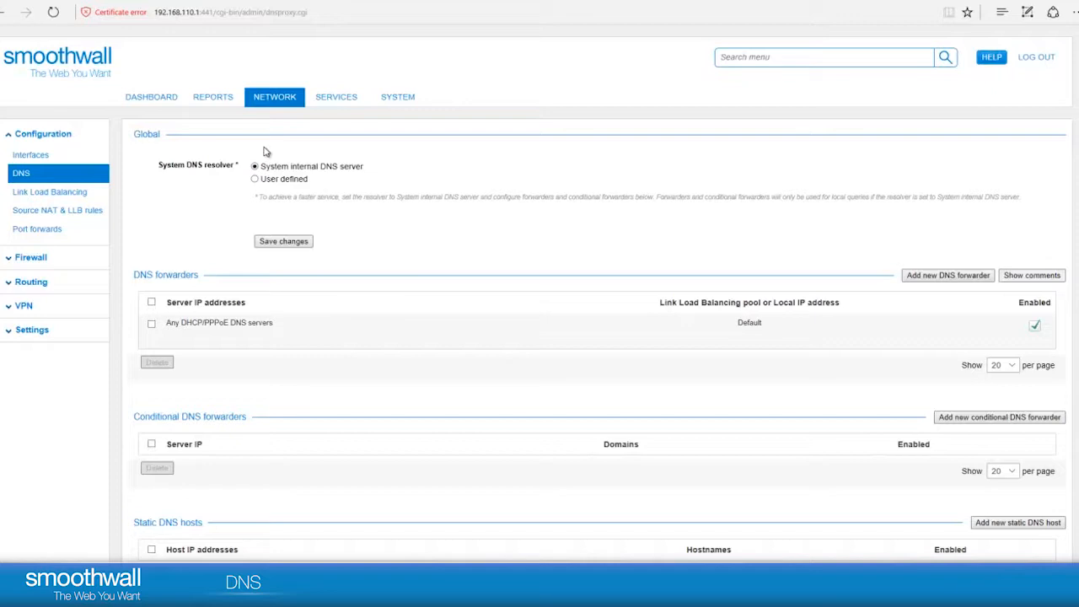
{"action": "mouse_move", "coordinate": [314, 179]}
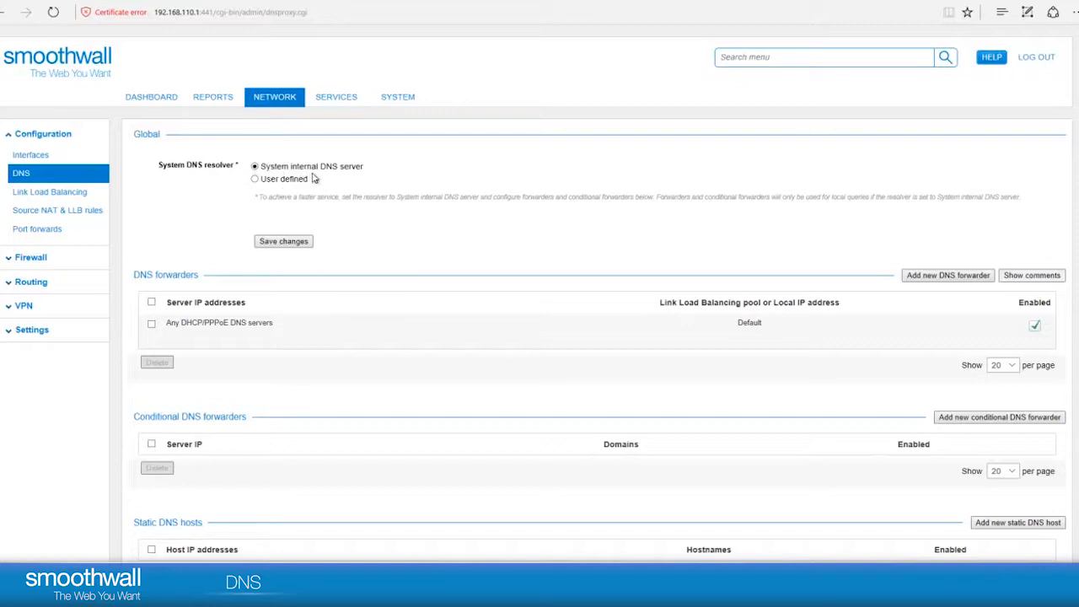
{"action": "mouse_move", "coordinate": [199, 317]}
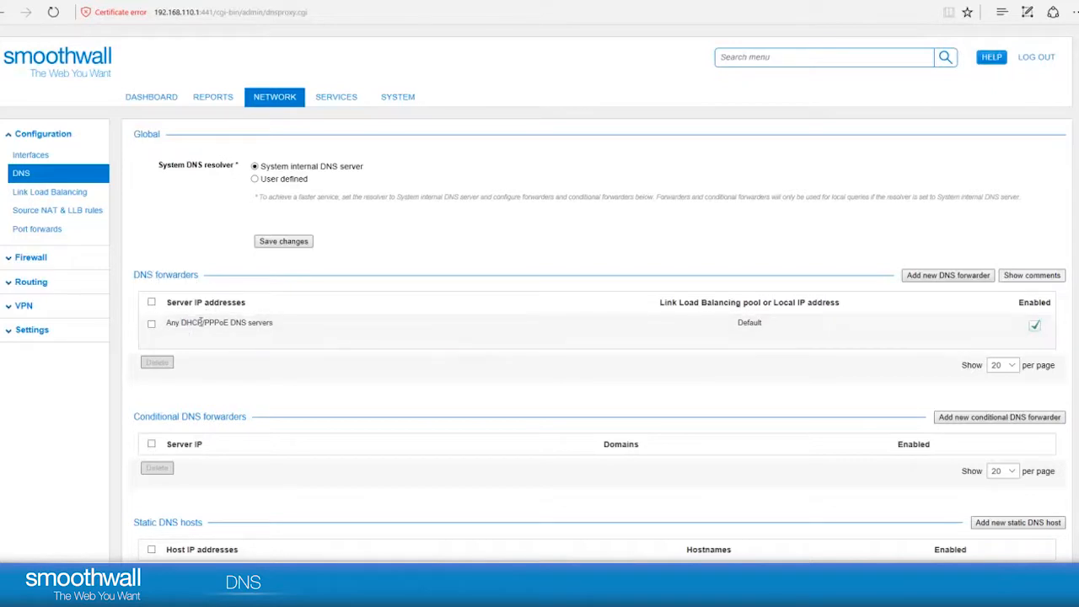
{"action": "mouse_move", "coordinate": [182, 312]}
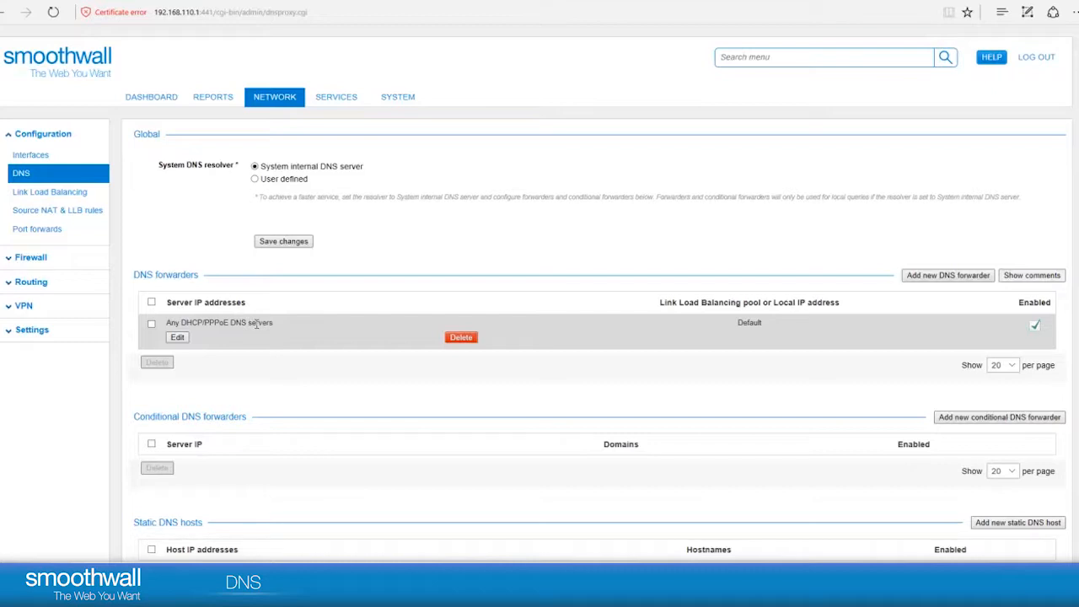
{"action": "mouse_move", "coordinate": [276, 337]}
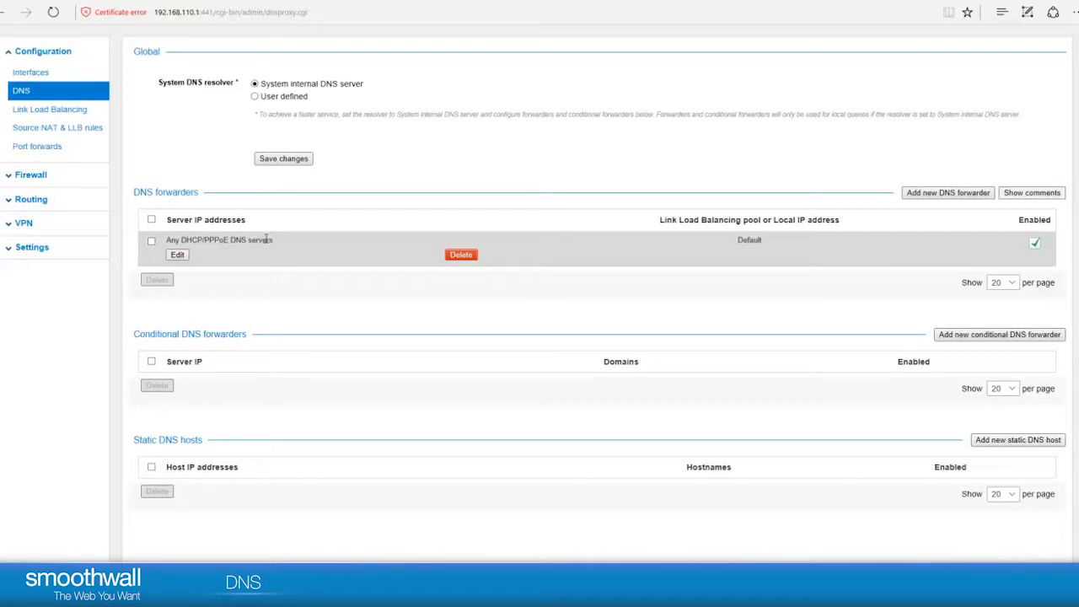
{"action": "mouse_move", "coordinate": [329, 236]}
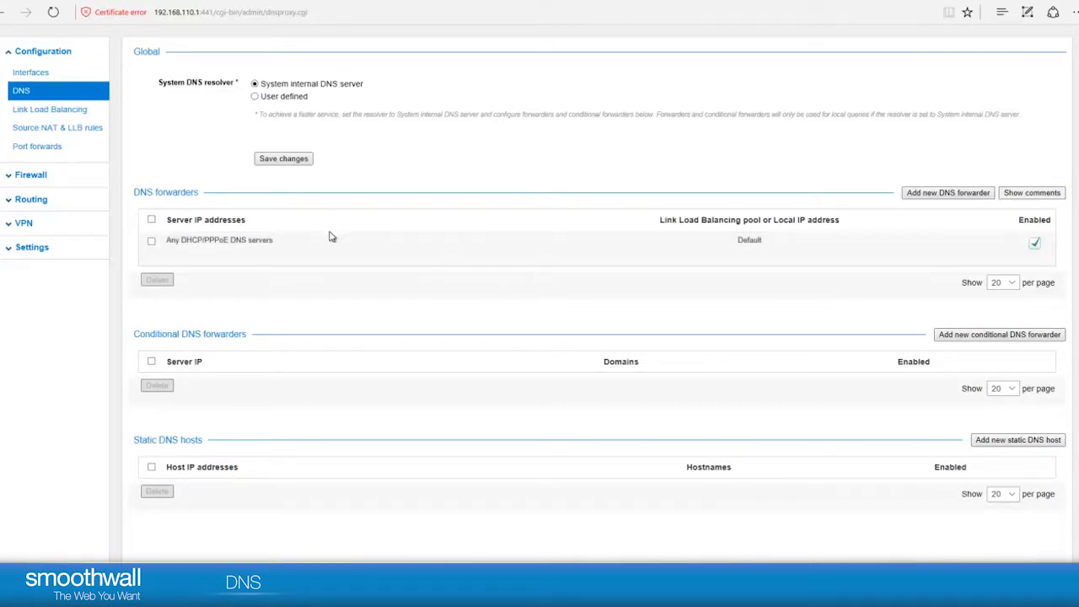
{"action": "mouse_move", "coordinate": [241, 334]}
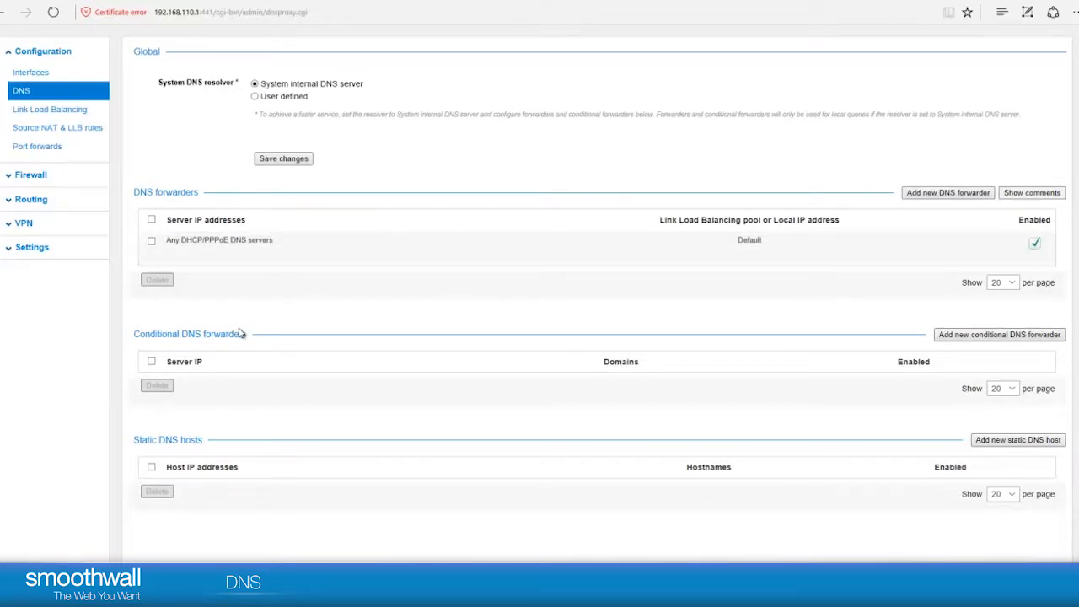
{"action": "scroll", "scroll_direction": "down", "scroll_amount": 3}
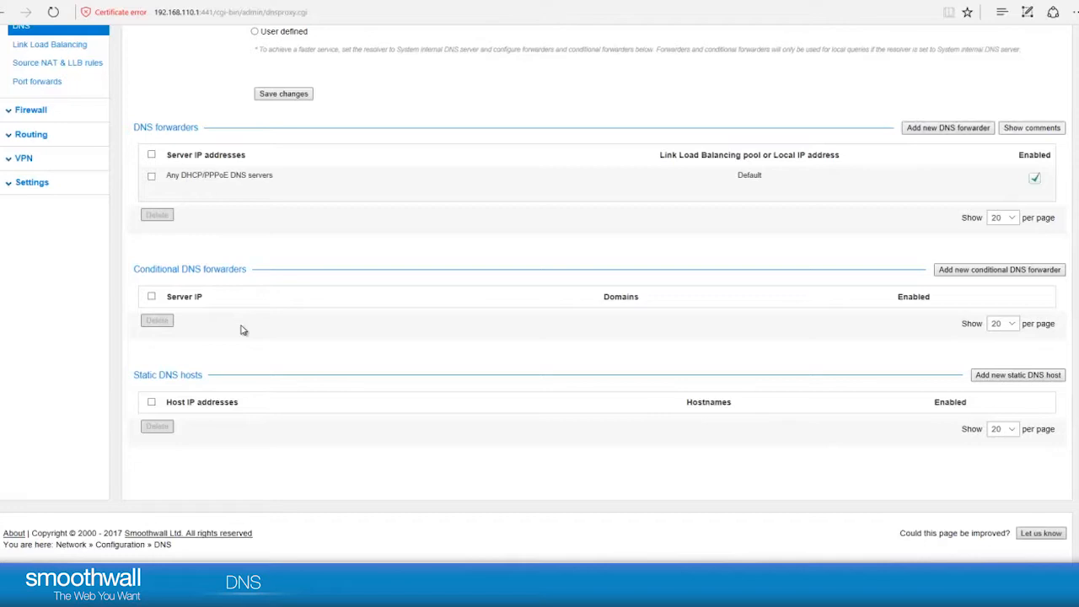
{"action": "mouse_move", "coordinate": [418, 293]}
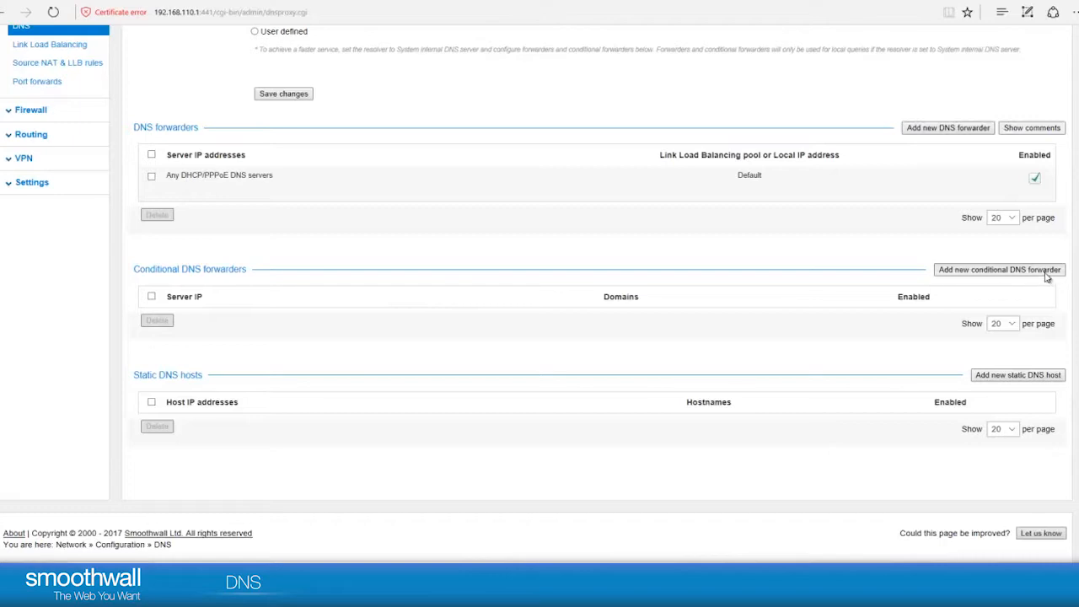
- Add a conditional DNS forwarder sending myorg.local queries to server IP 192.168.10.10
{"action": "left_click", "coordinate": [998, 269]}
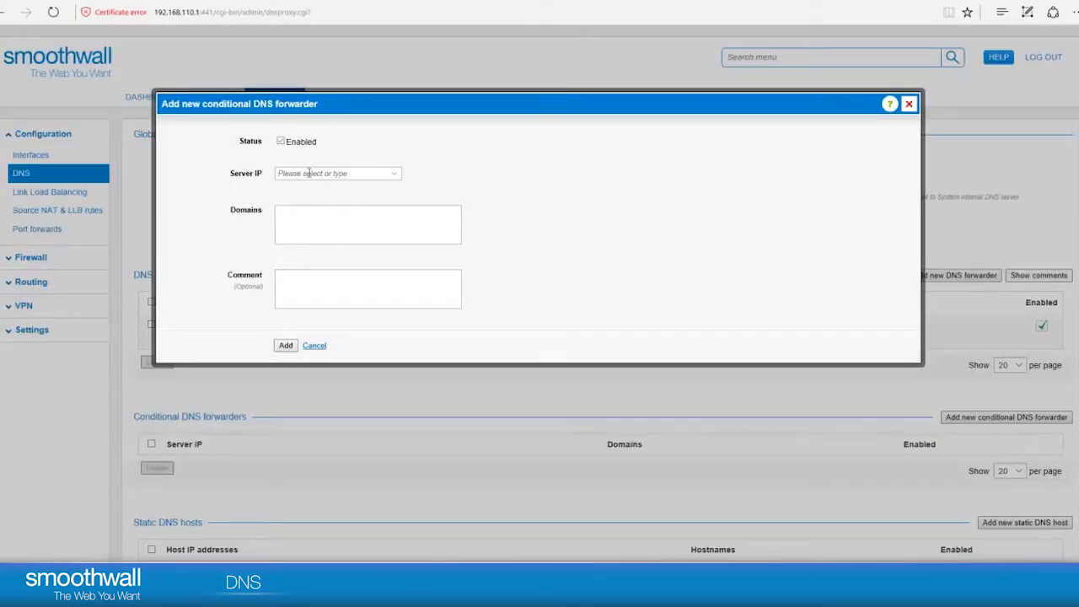
{"action": "left_click", "coordinate": [337, 172]}
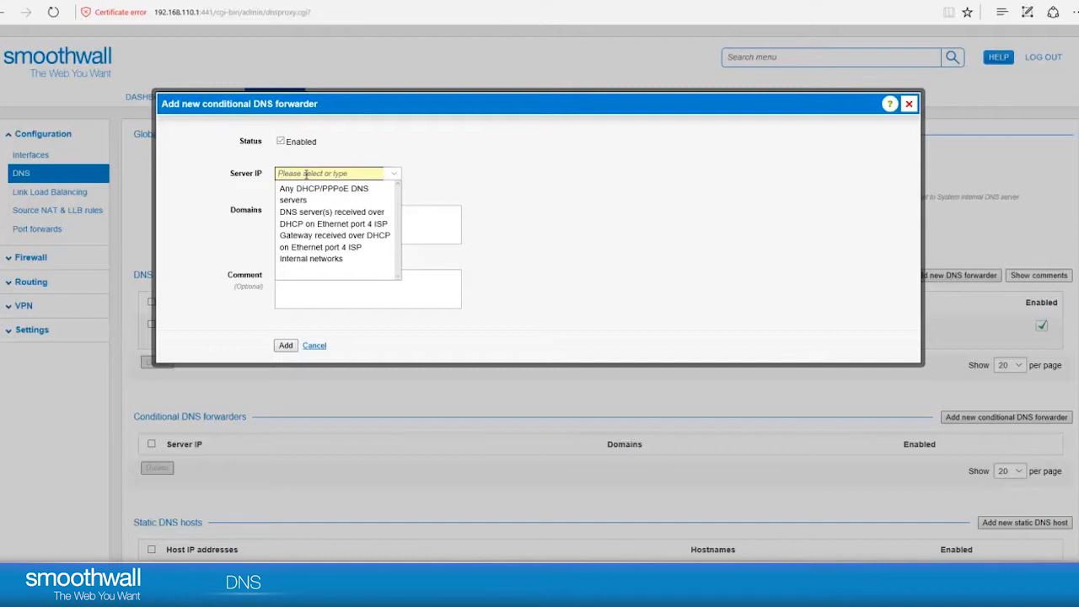
{"action": "type", "text": "192.16"}
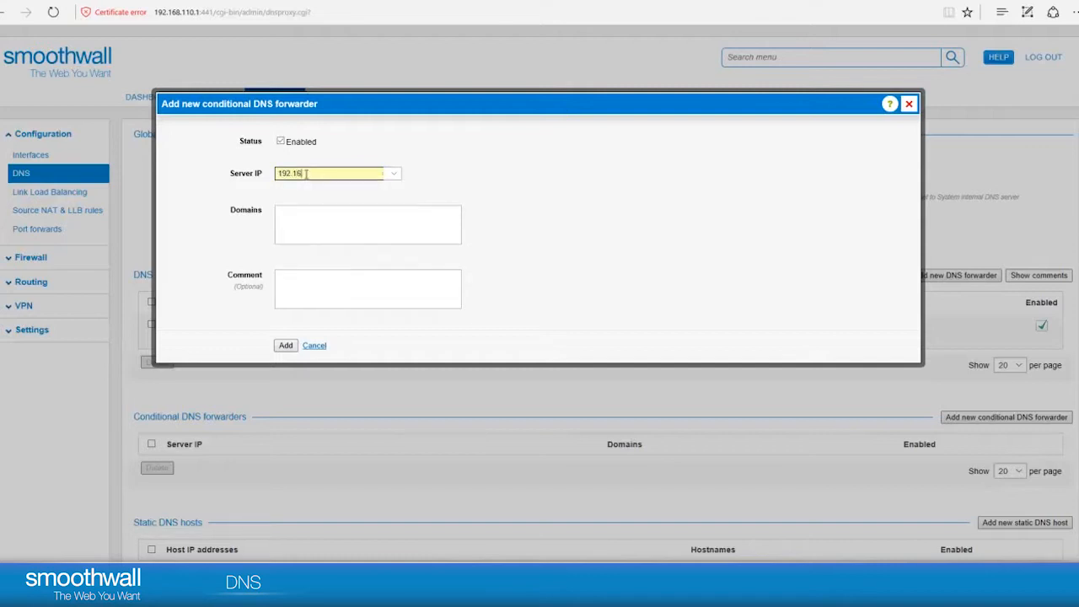
{"action": "type", "text": "8"}
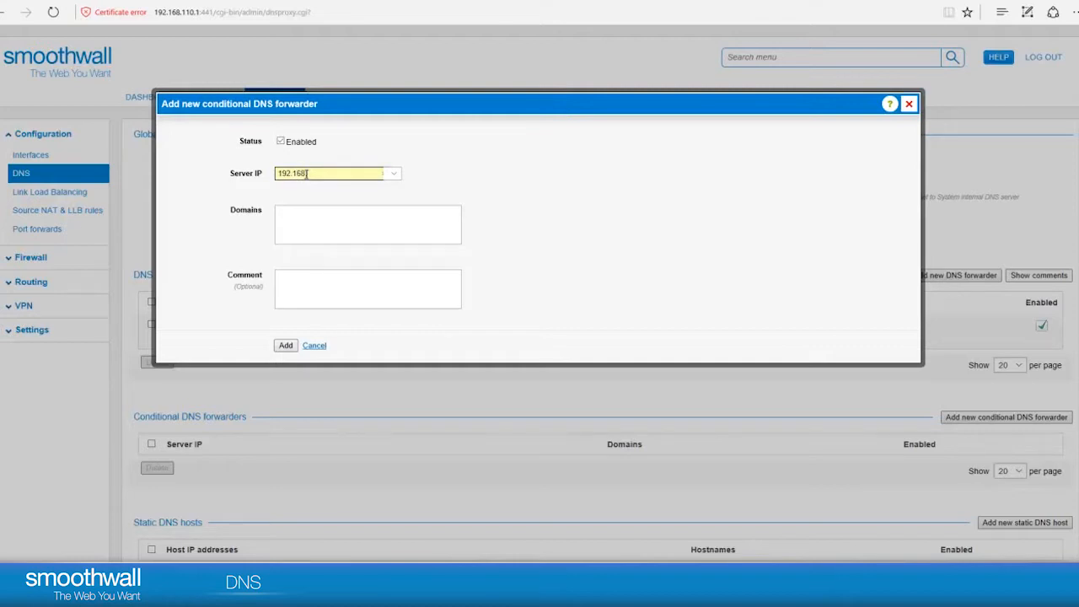
{"action": "type", "text": ".10.1"}
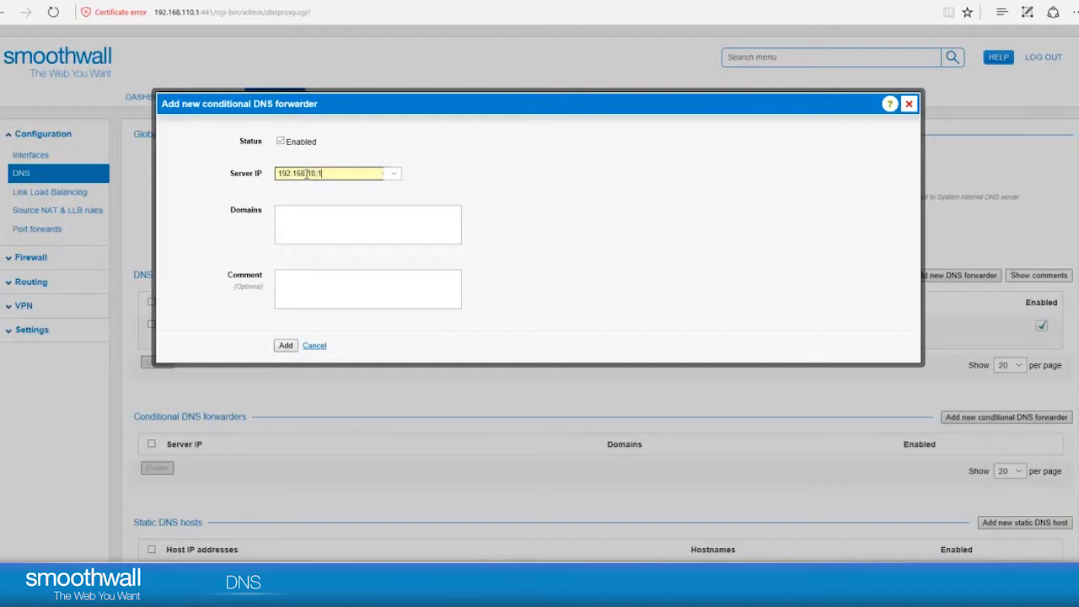
{"action": "left_click", "coordinate": [368, 225]}
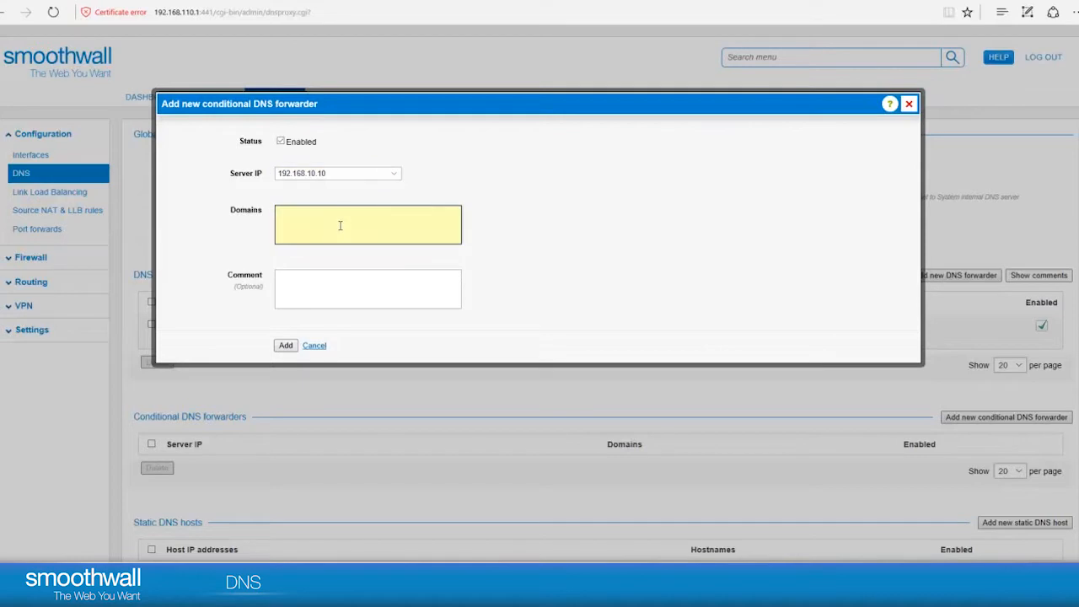
{"action": "type", "text": "myorg.local"}
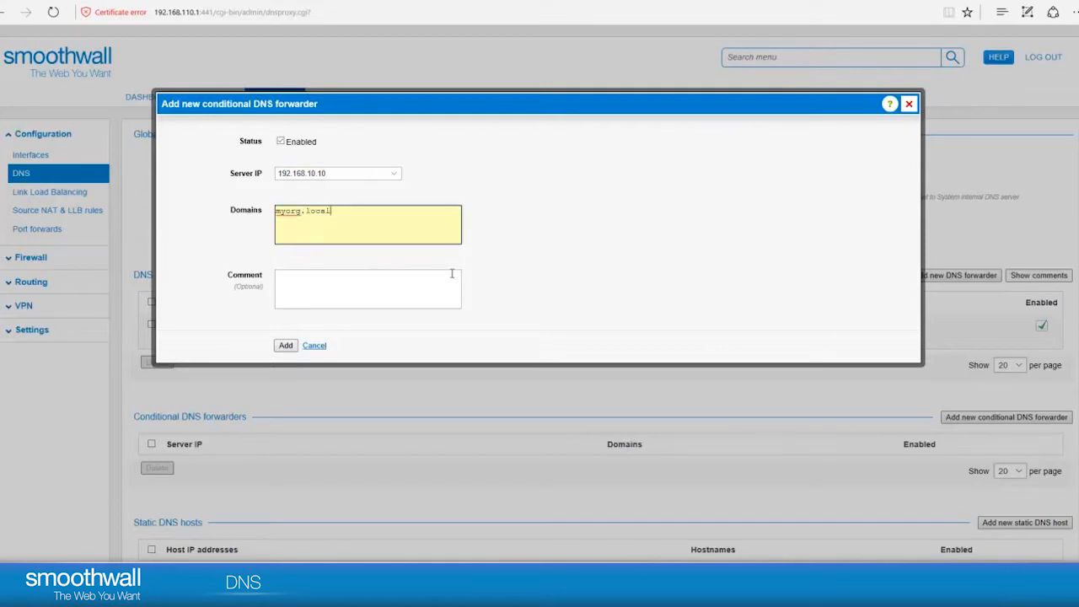
{"action": "mouse_move", "coordinate": [510, 278]}
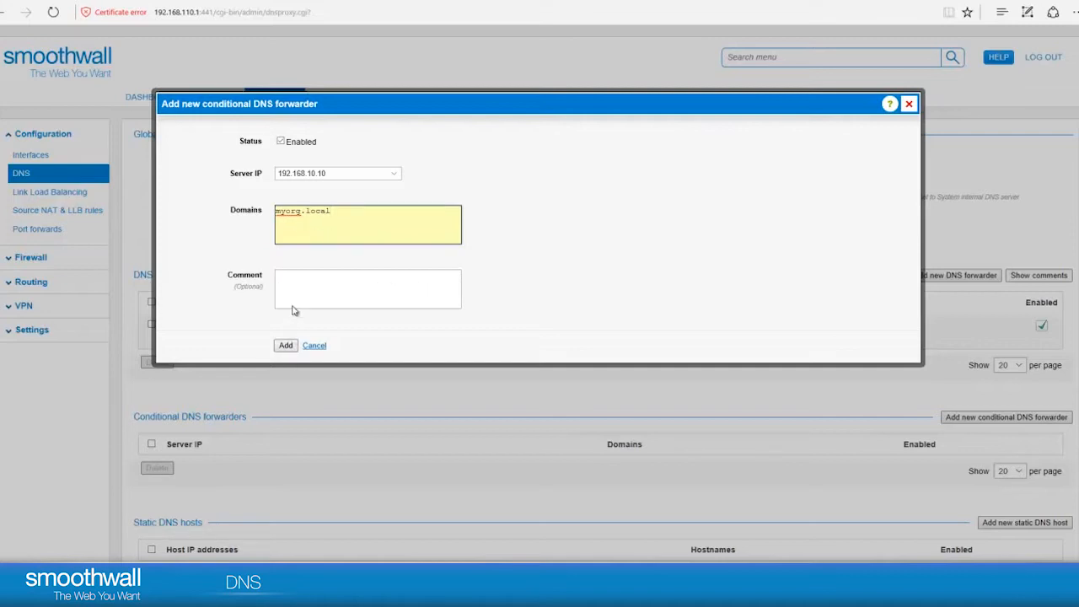
{"action": "left_click", "coordinate": [286, 344]}
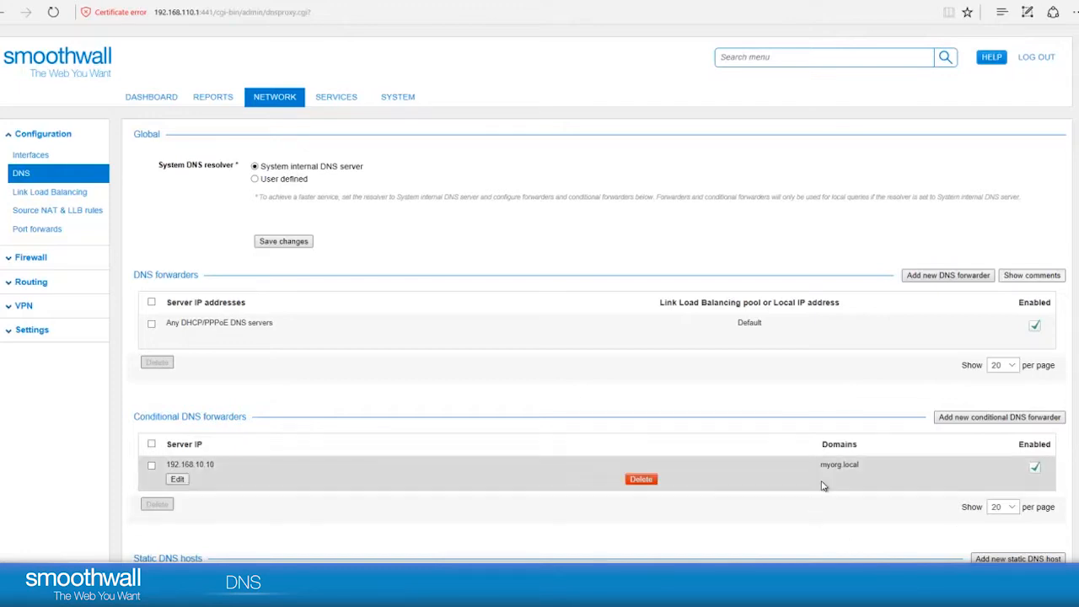
{"action": "mouse_move", "coordinate": [836, 483]}
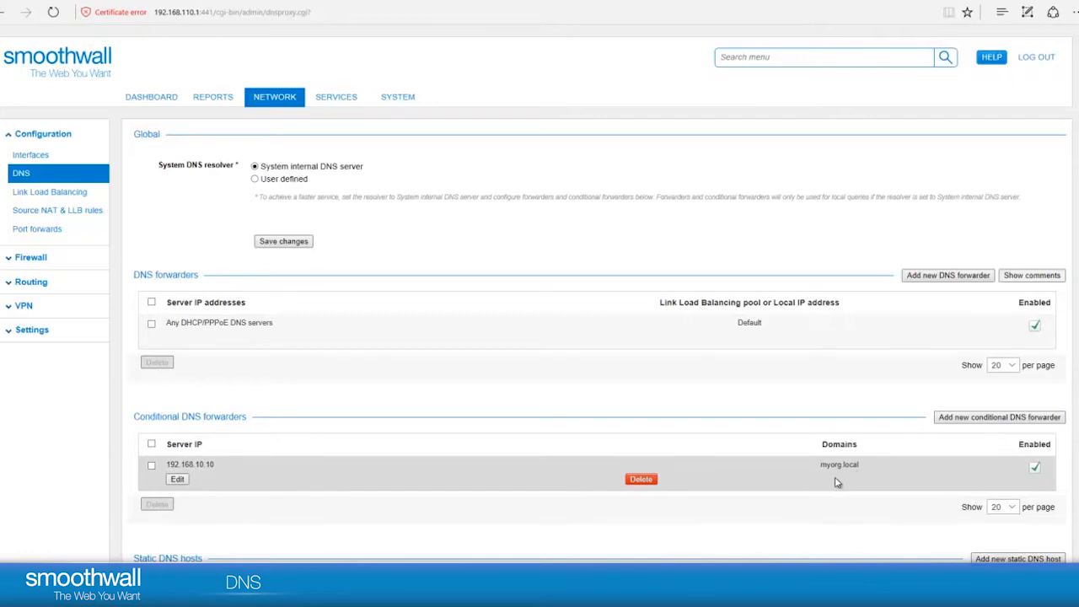
{"action": "scroll", "scroll_direction": "up", "scroll_amount": 3}
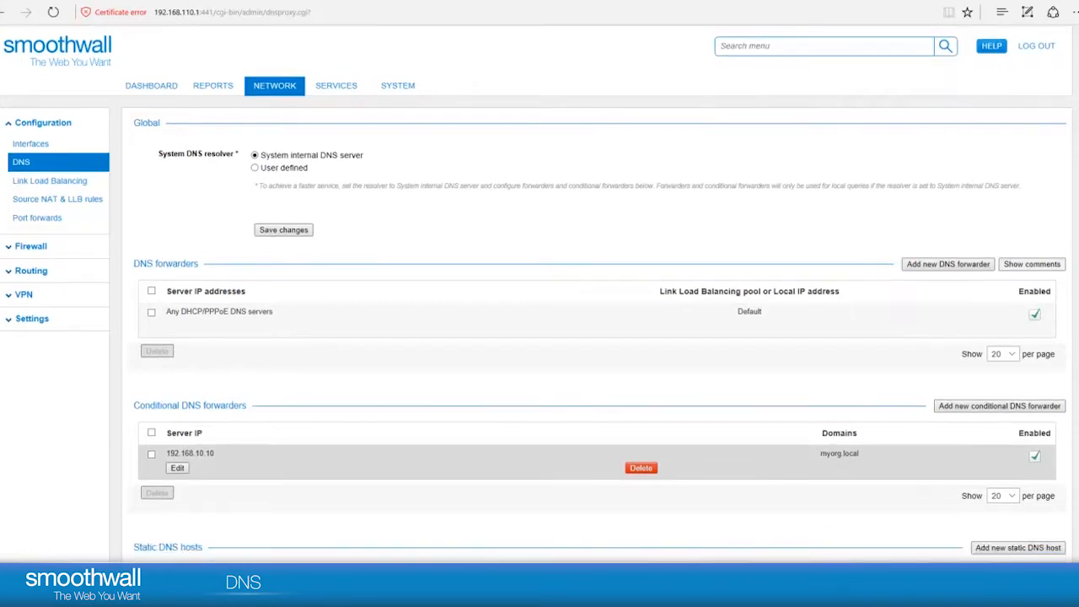
{"action": "scroll", "scroll_direction": "down", "scroll_amount": 3}
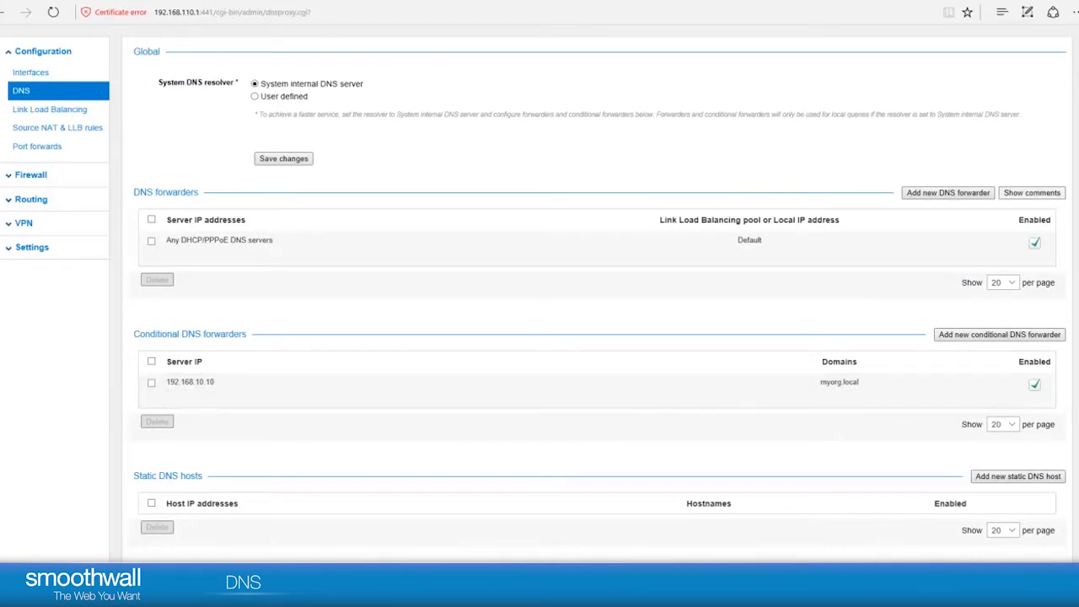
{"action": "scroll", "scroll_direction": "down", "scroll_amount": 3}
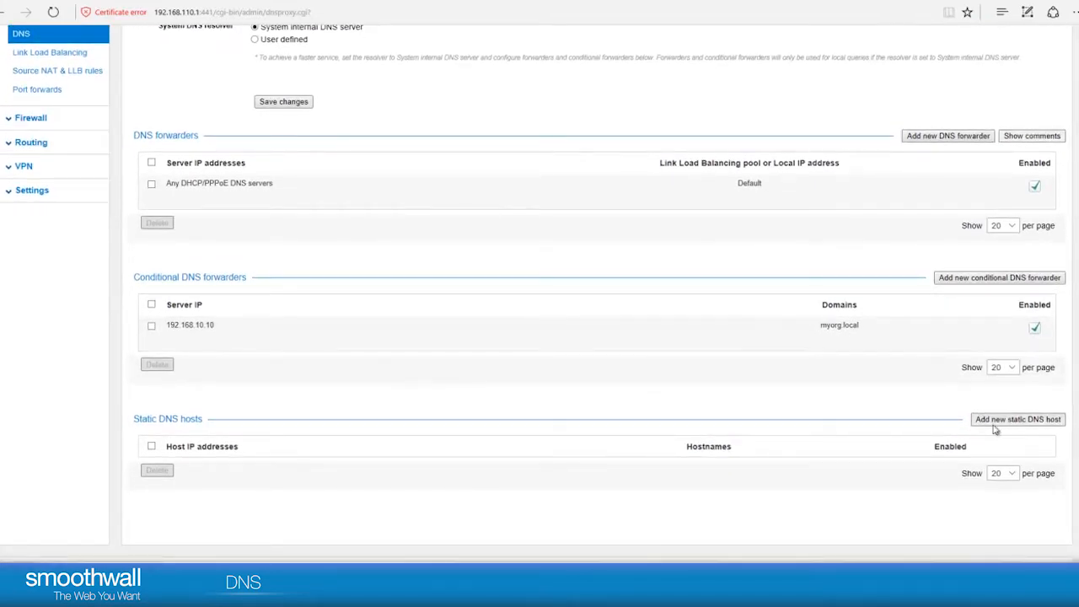
{"action": "mouse_move", "coordinate": [991, 421]}
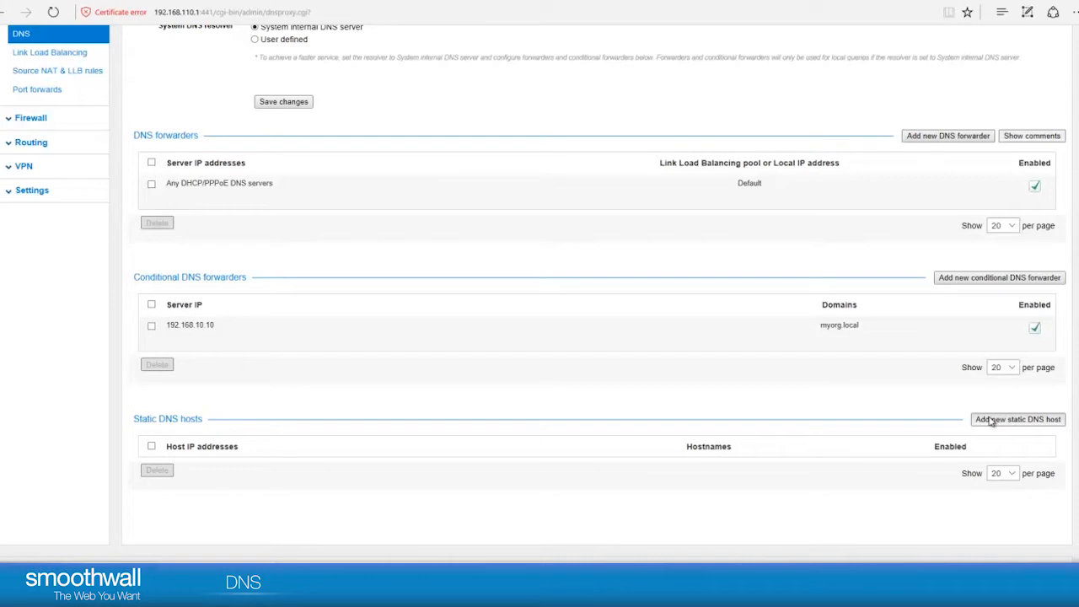
- Start a static DNS host with IP 192.168.110.20 added and hostname server2.myorg.local entered
{"action": "left_click", "coordinate": [1018, 418]}
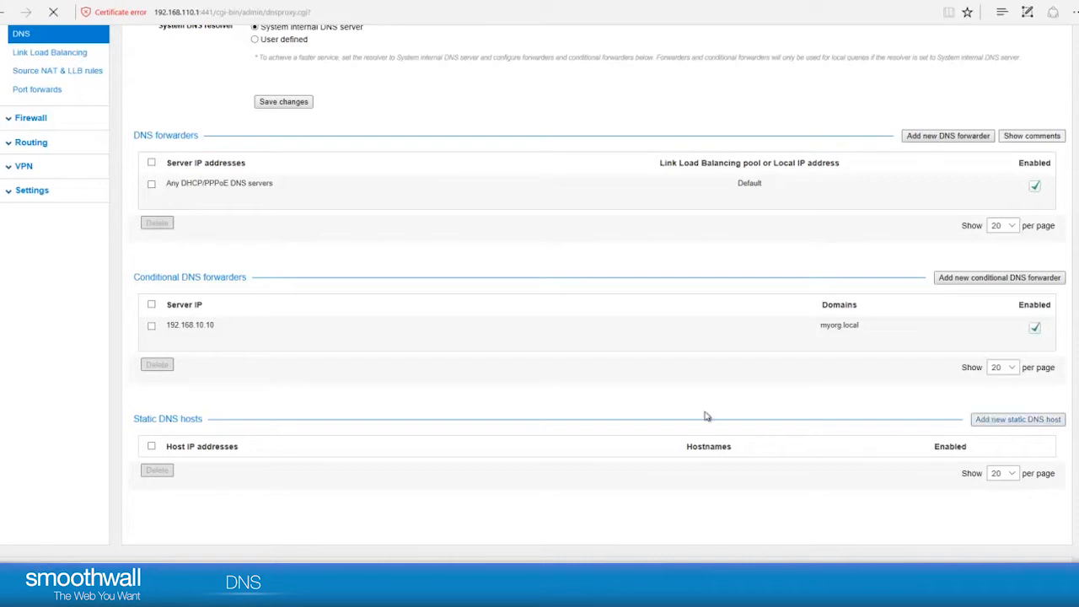
{"action": "left_click", "coordinate": [1018, 418]}
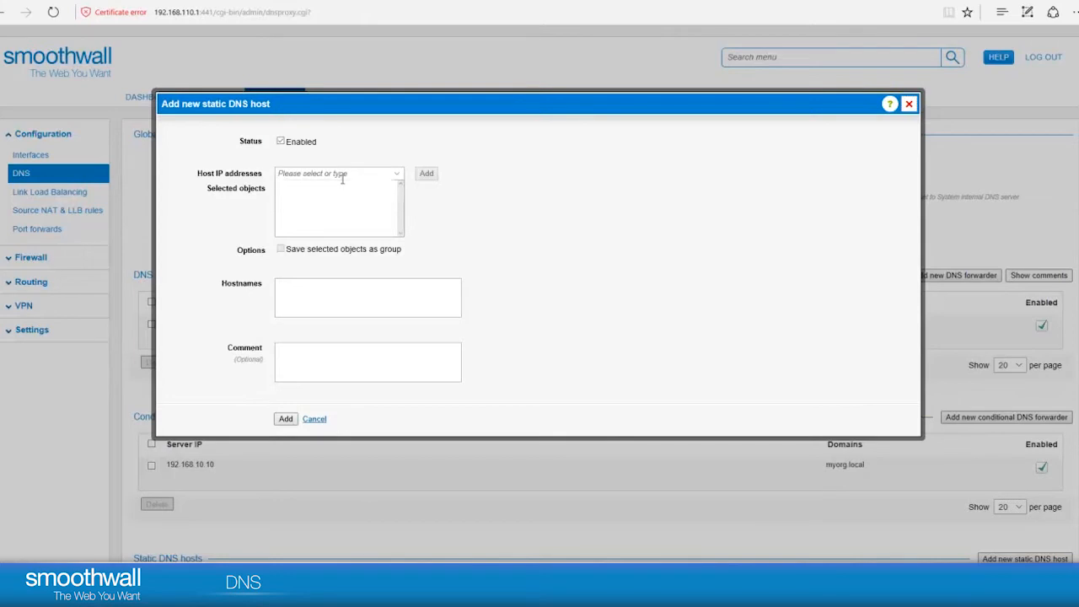
{"action": "left_click", "coordinate": [334, 172]}
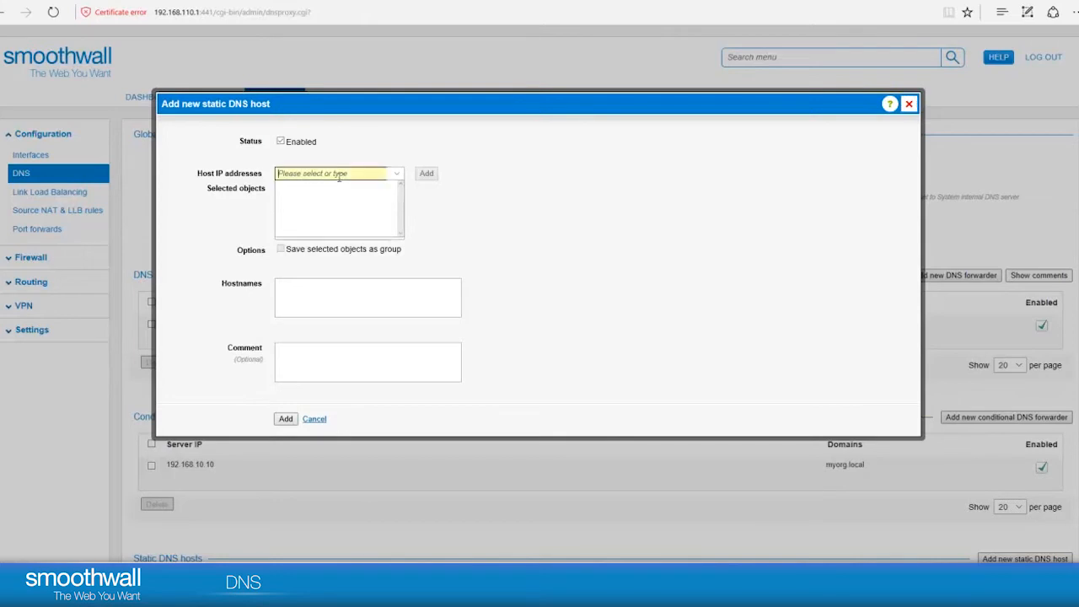
{"action": "type", "text": "192.168"}
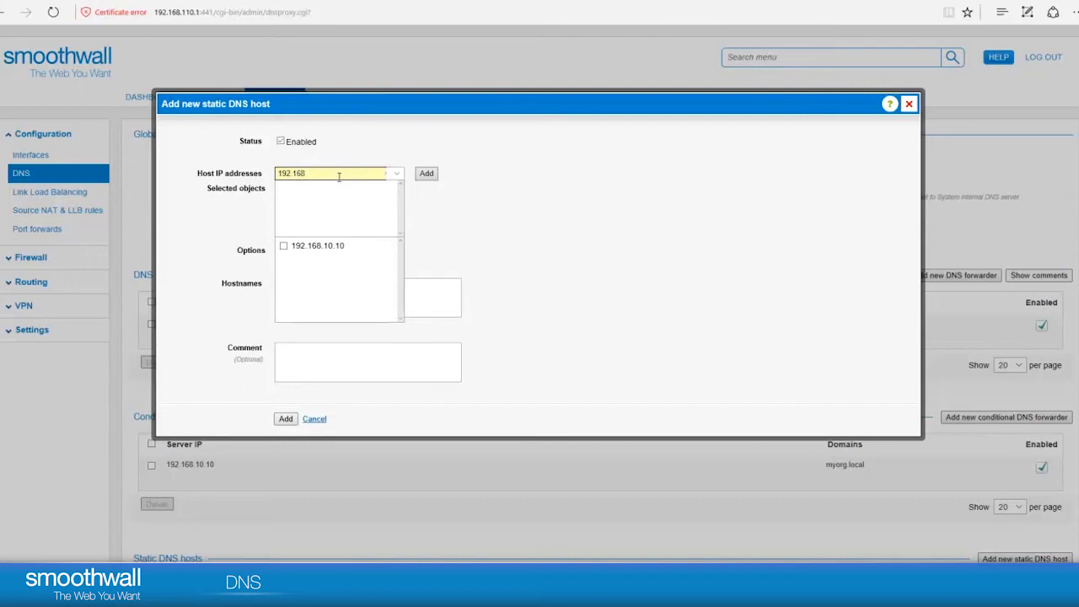
{"action": "type", "text": "192.168.110.20"}
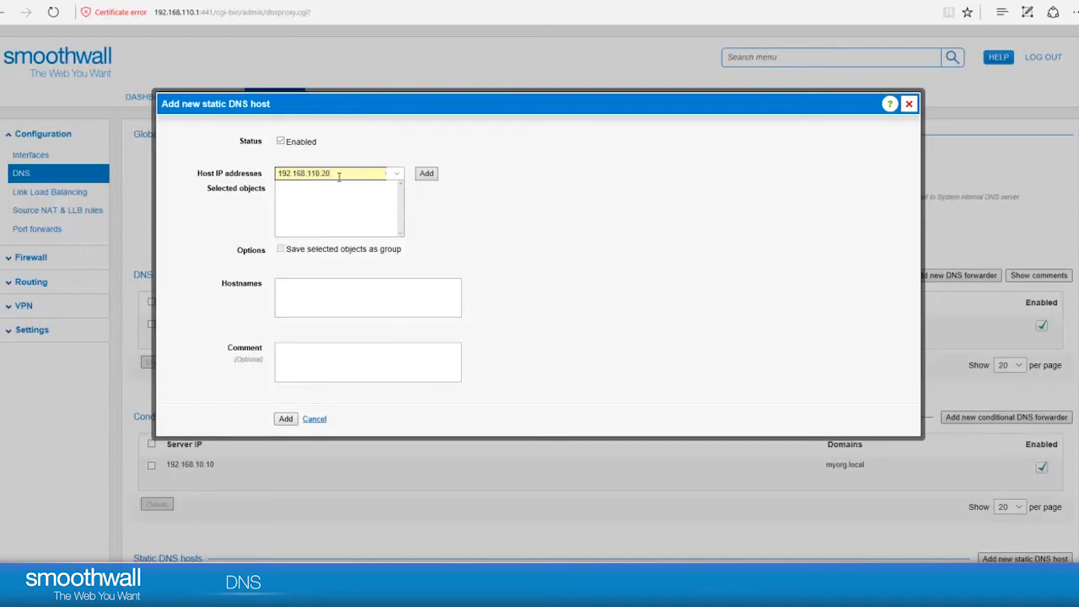
{"action": "left_click", "coordinate": [425, 173]}
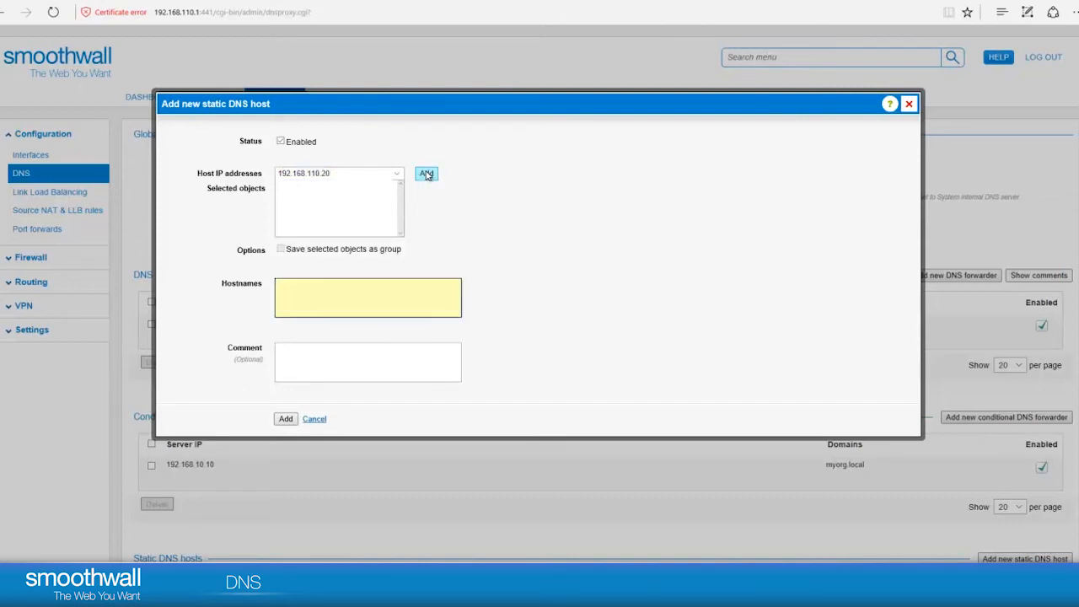
{"action": "left_click", "coordinate": [425, 172]}
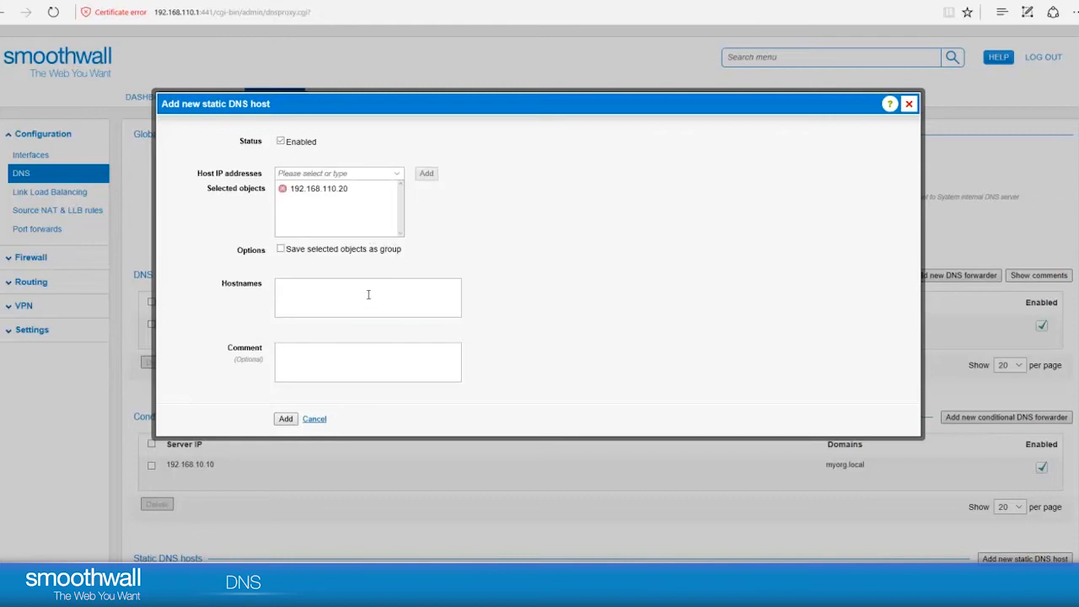
{"action": "type", "text": "server2.myorg.local"}
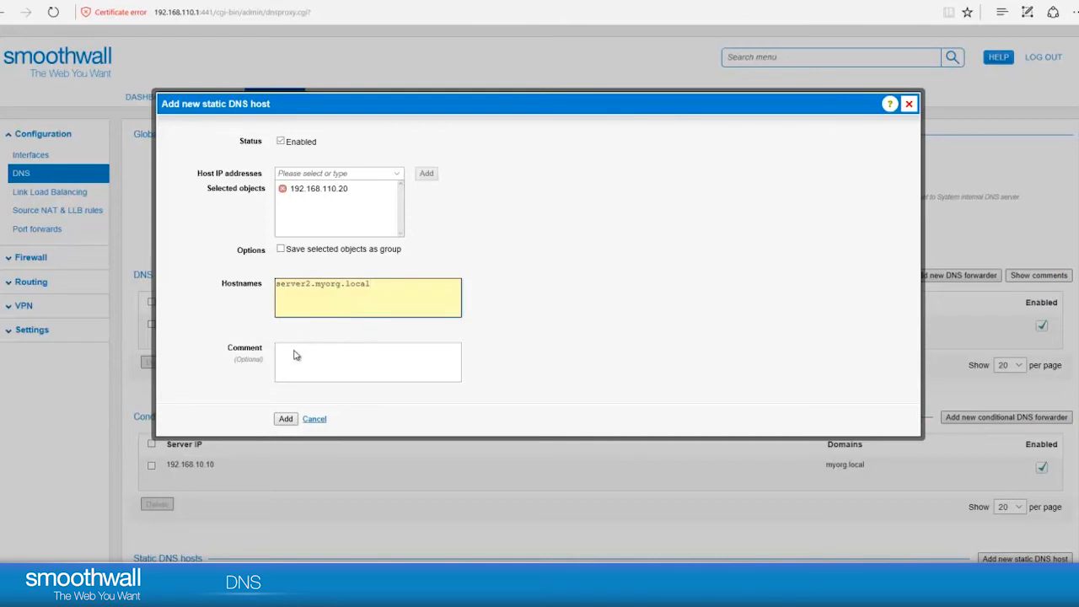
- Save the static DNS host and check it appears in the Static DNS hosts list
{"action": "left_click", "coordinate": [285, 418]}
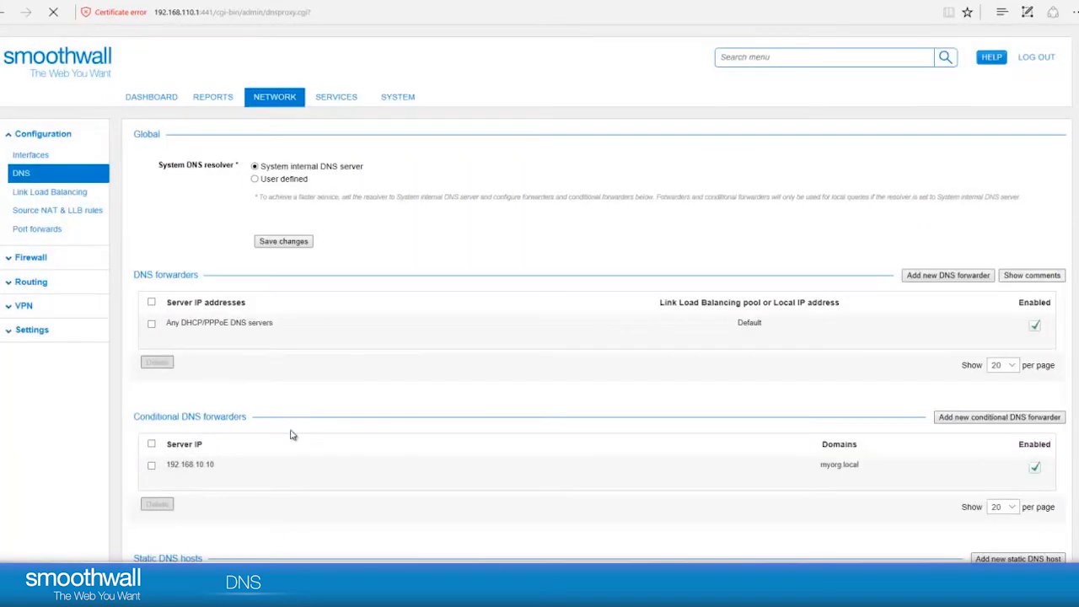
{"action": "scroll", "scroll_direction": "down", "scroll_amount": 3}
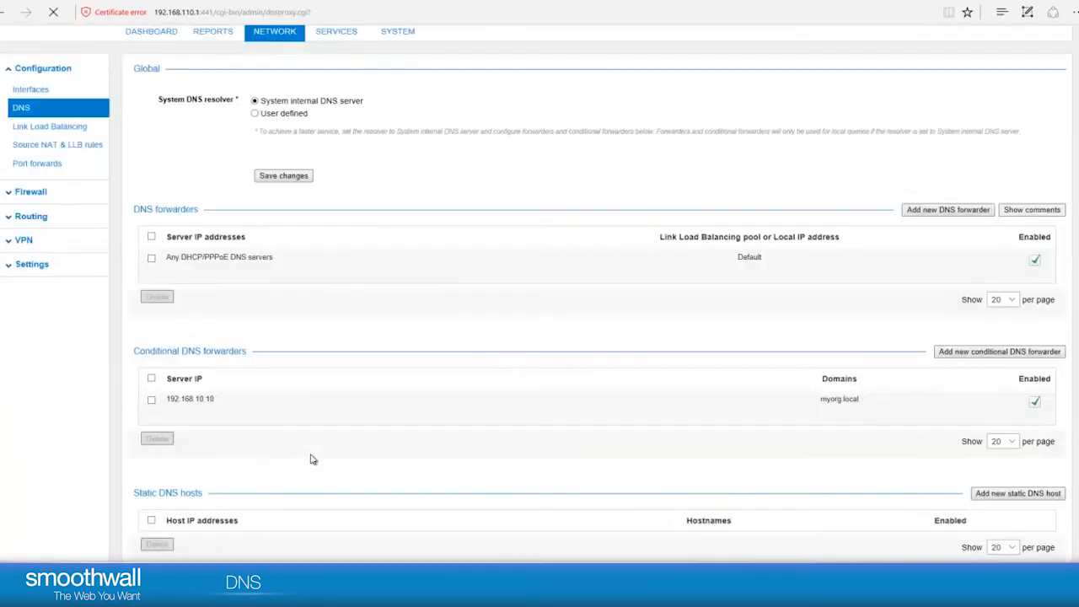
{"action": "scroll", "scroll_direction": "down", "scroll_amount": 3}
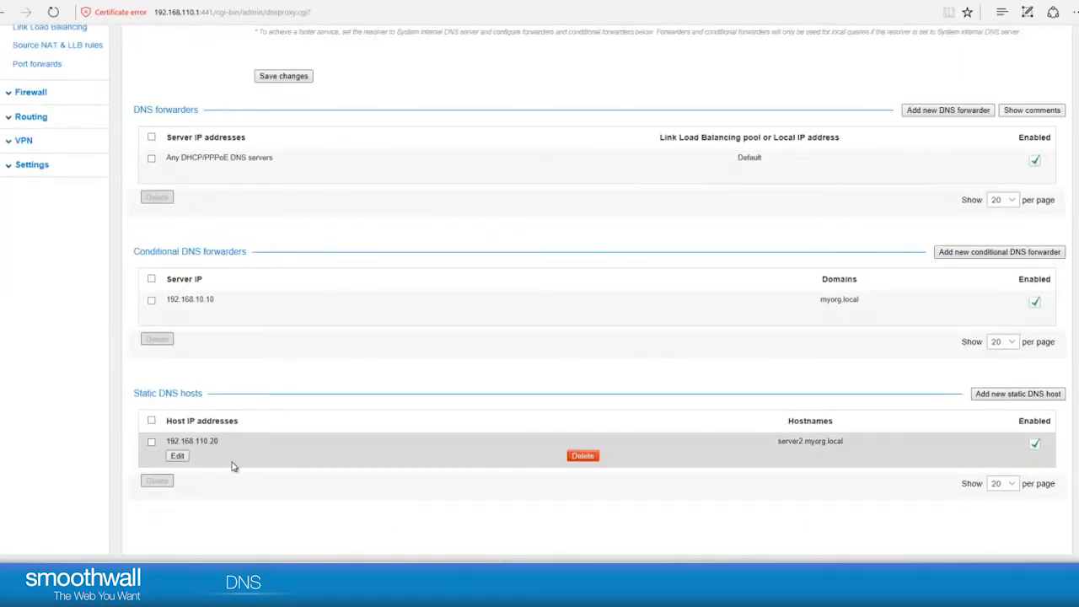
{"action": "mouse_move", "coordinate": [856, 455]}
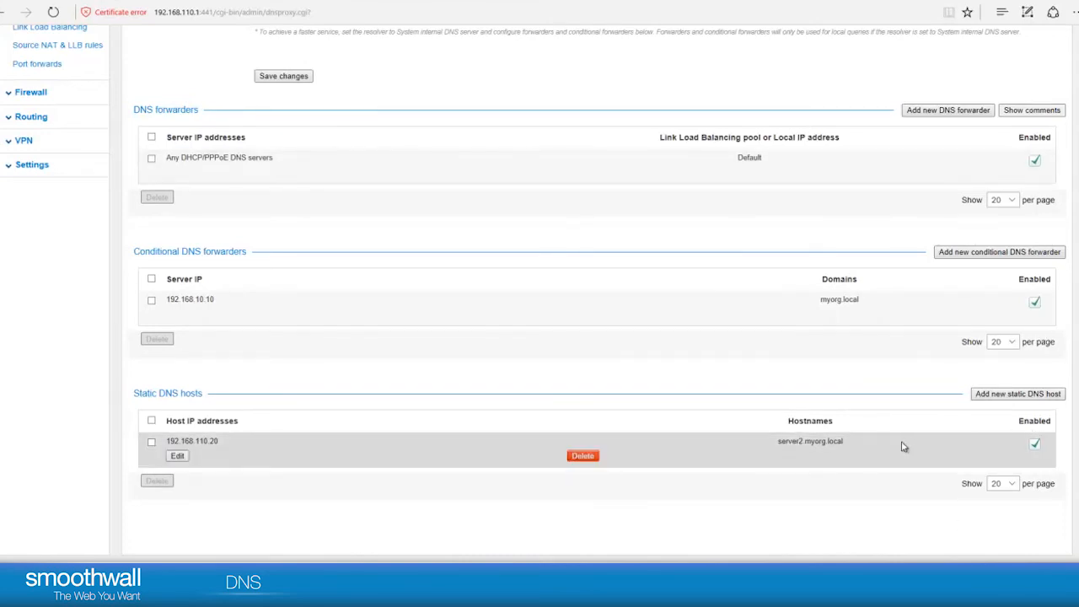
{"action": "mouse_move", "coordinate": [799, 452]}
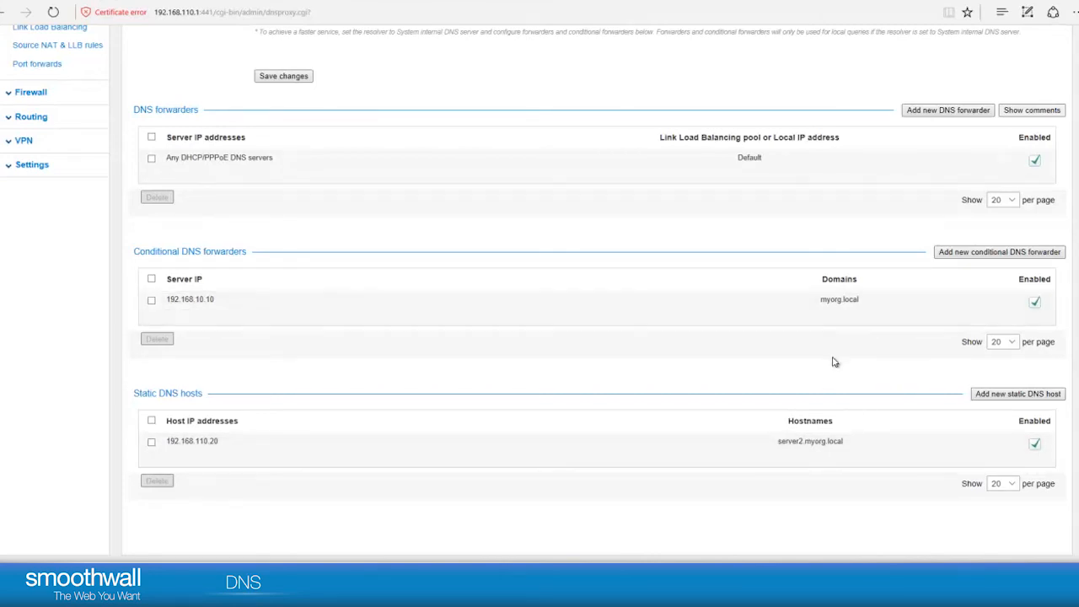
{"action": "mouse_move", "coordinate": [885, 395]}
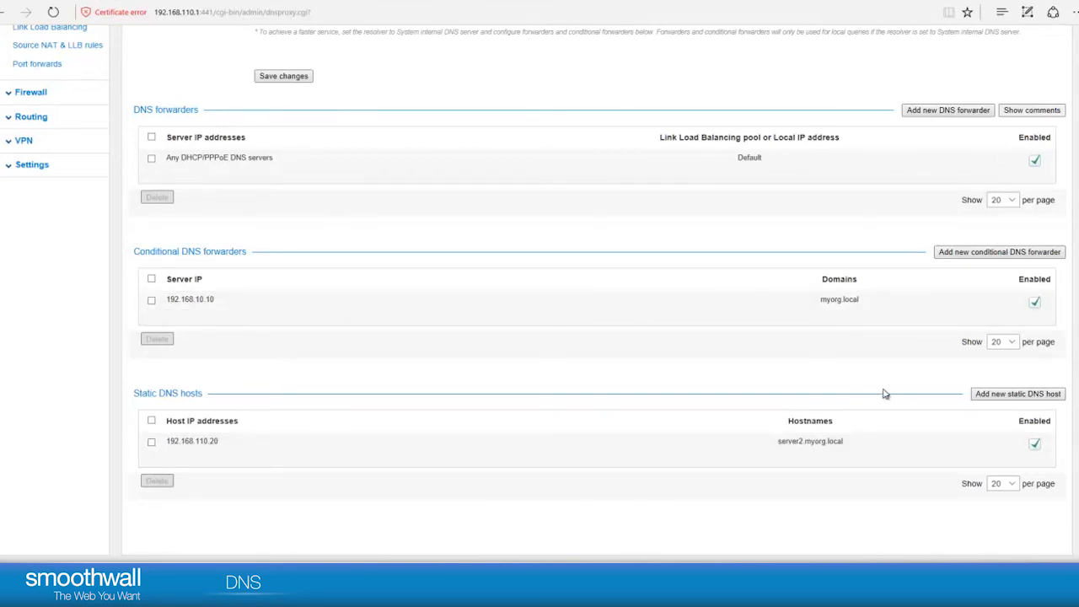